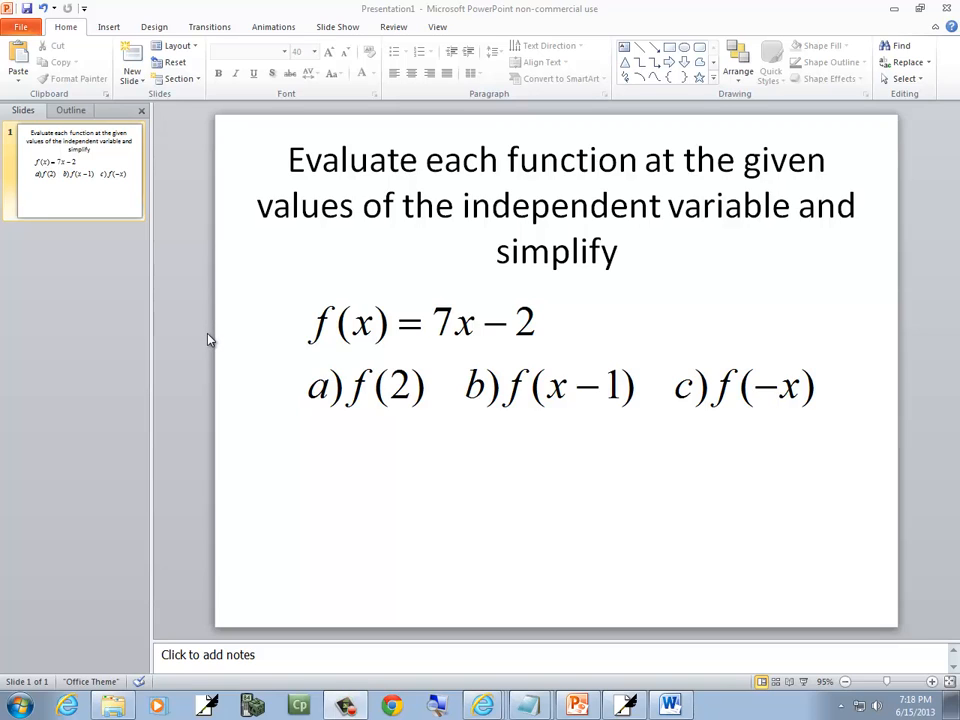
{"action": "mouse_move", "coordinate": [198, 332]}
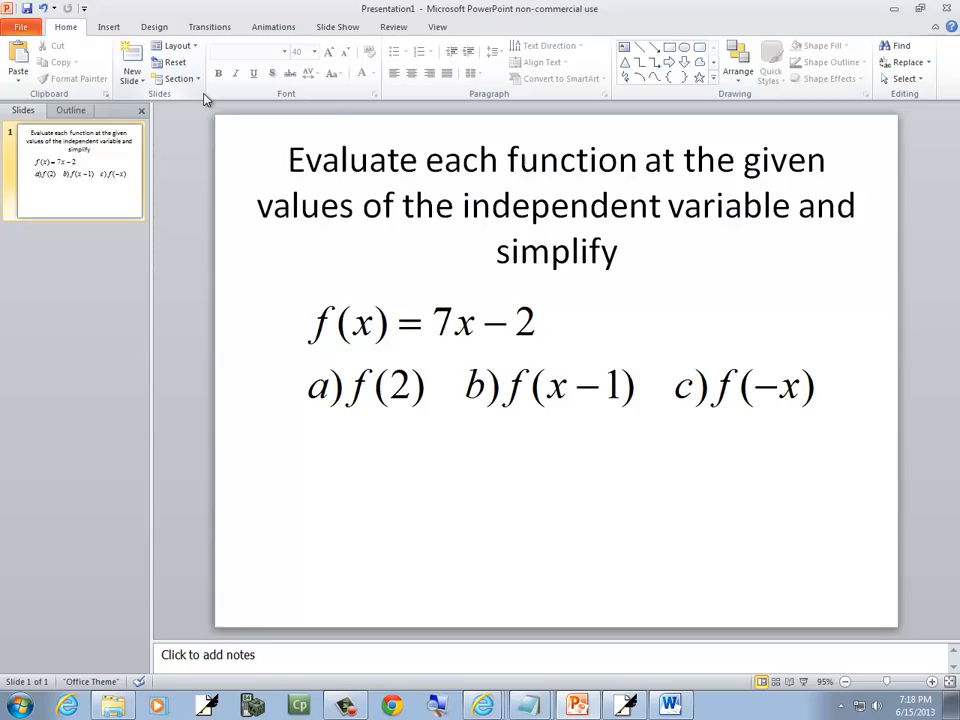
- Start part a) on the notes page as f(2)=7( )-2
{"action": "left_click", "coordinate": [208, 704]}
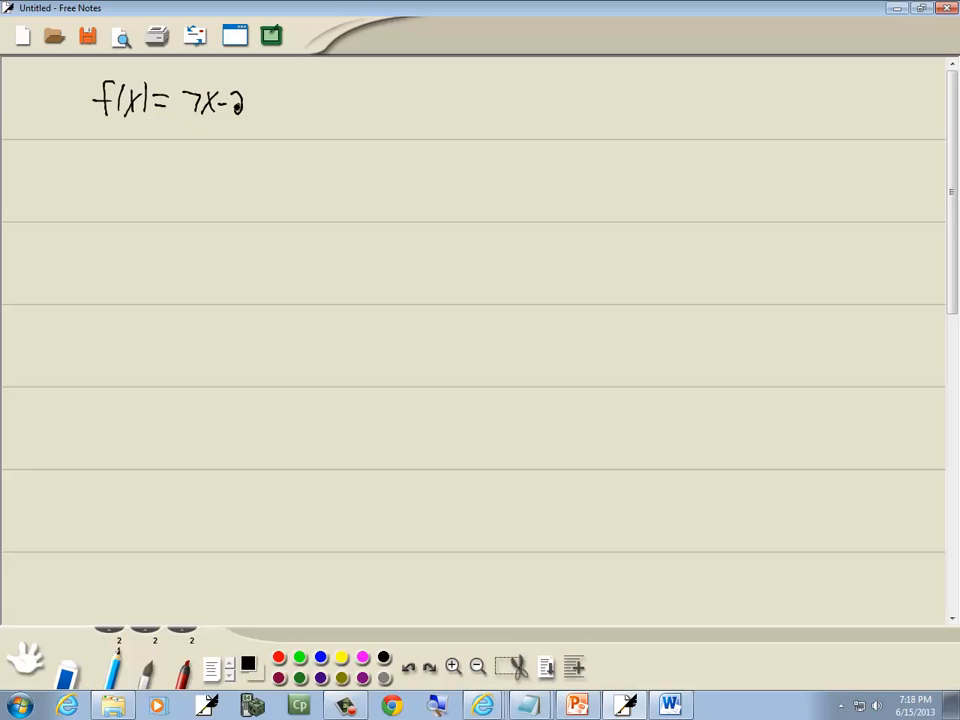
{"action": "left_click", "coordinate": [576, 704]}
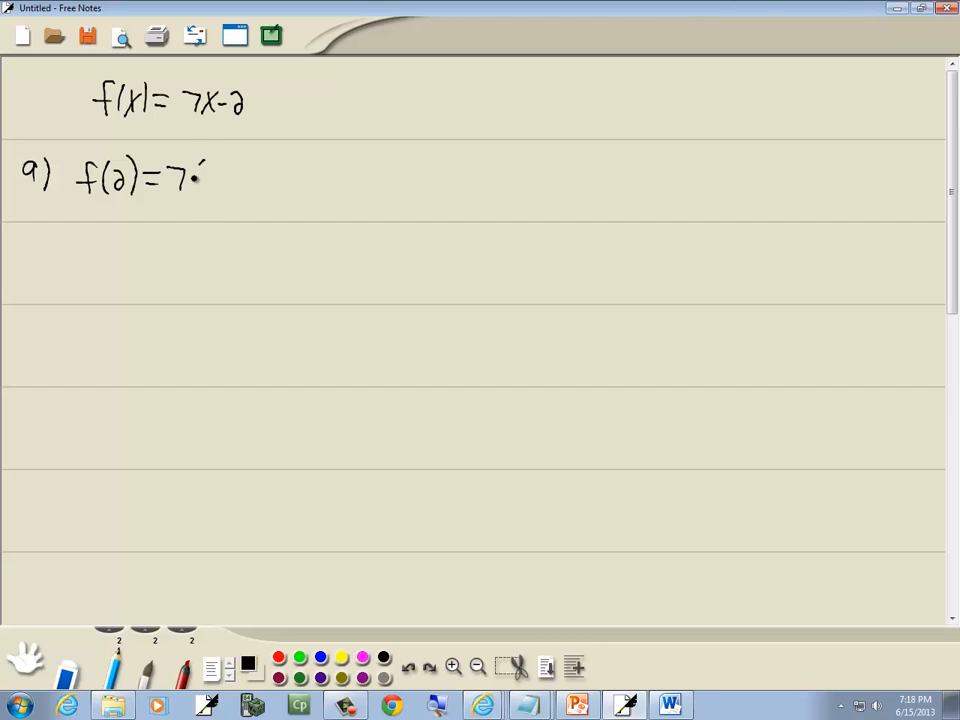
{"action": "left_click_drag", "start_coordinate": [200, 176], "coordinate": [280, 178]}
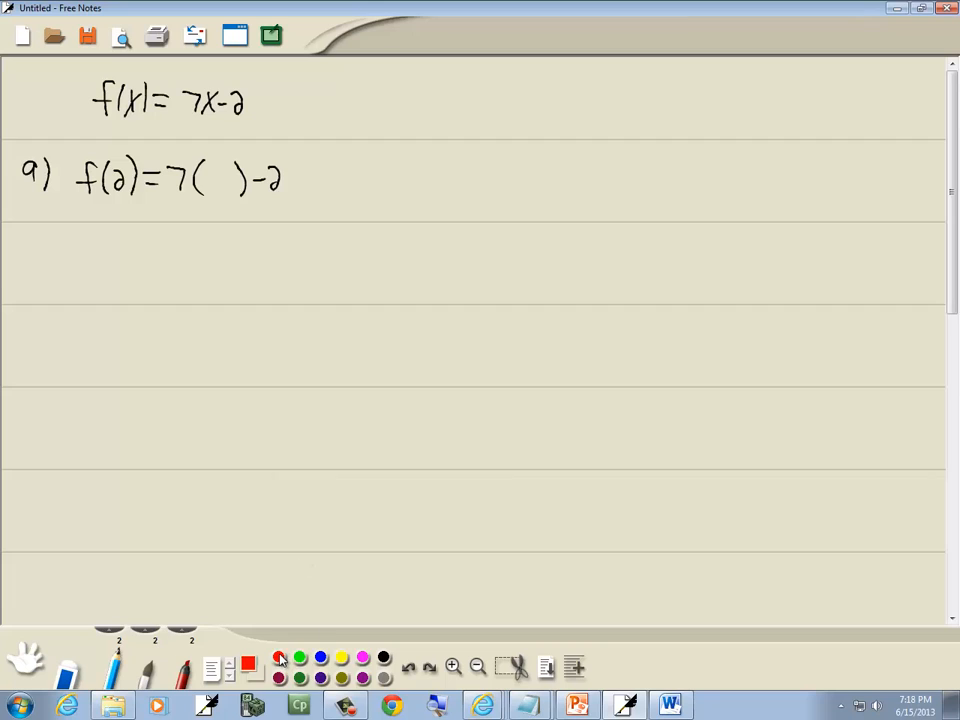
- Fill the gap with a red 2, simplify to 14-2 and circle the answer 12
{"action": "left_click", "coordinate": [278, 656]}
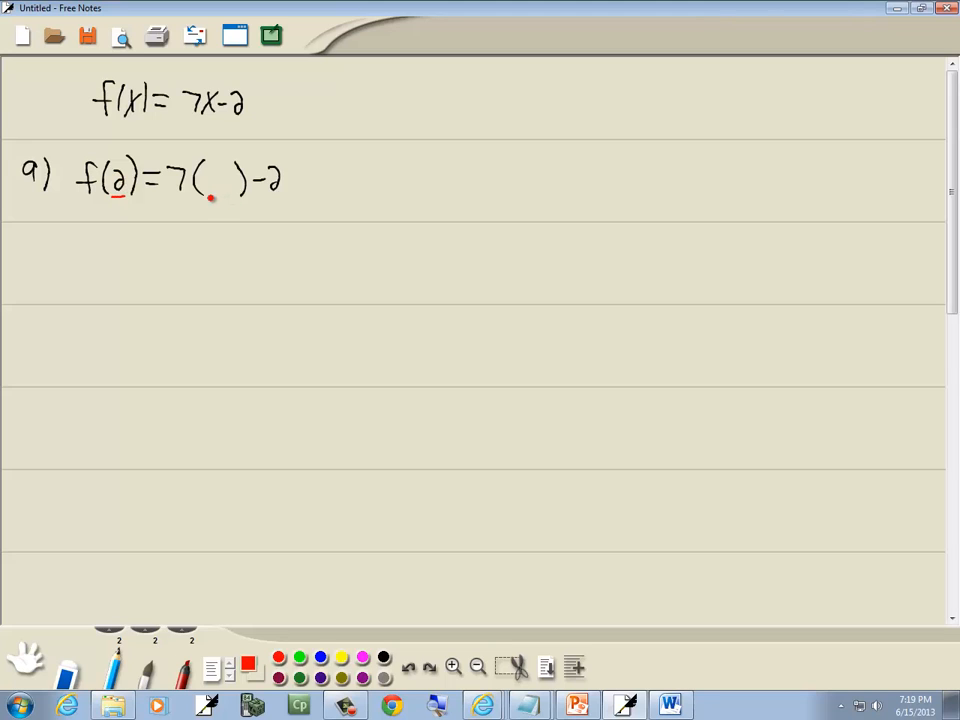
{"action": "left_click_drag", "start_coordinate": [204, 178], "coordinate": [230, 184]}
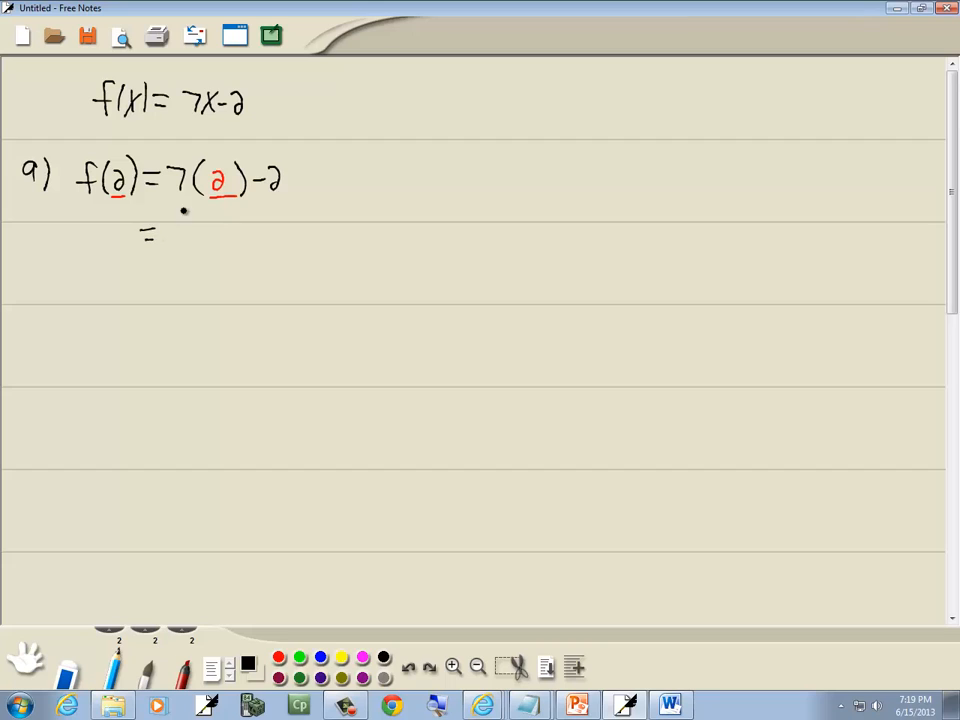
{"action": "type", "text": "14-2"}
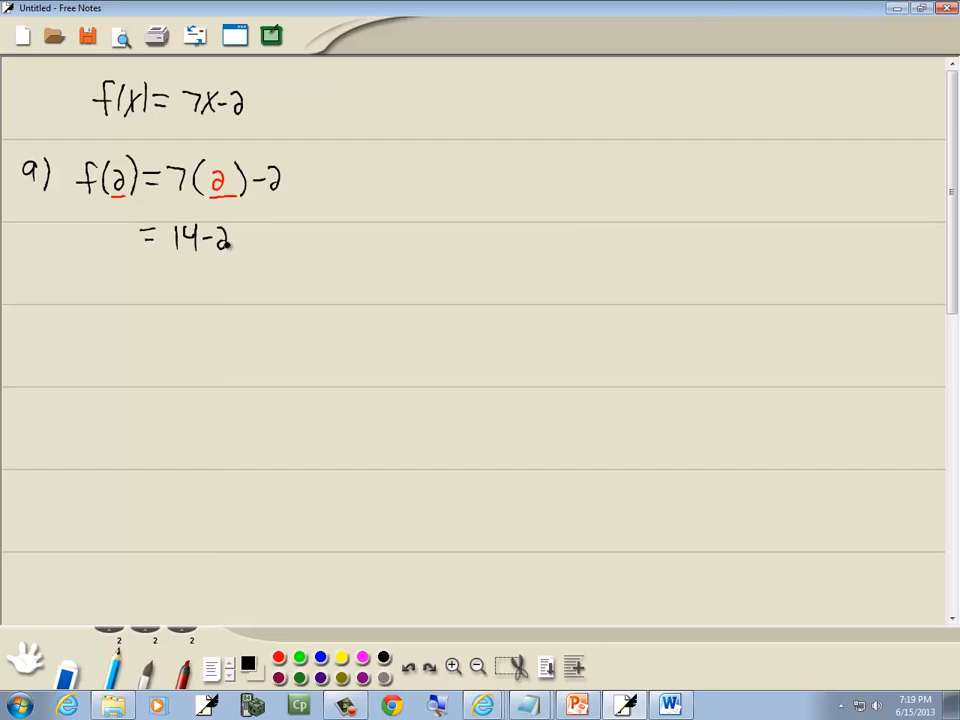
{"action": "left_click_drag", "start_coordinate": [170, 284], "coordinate": [210, 296]}
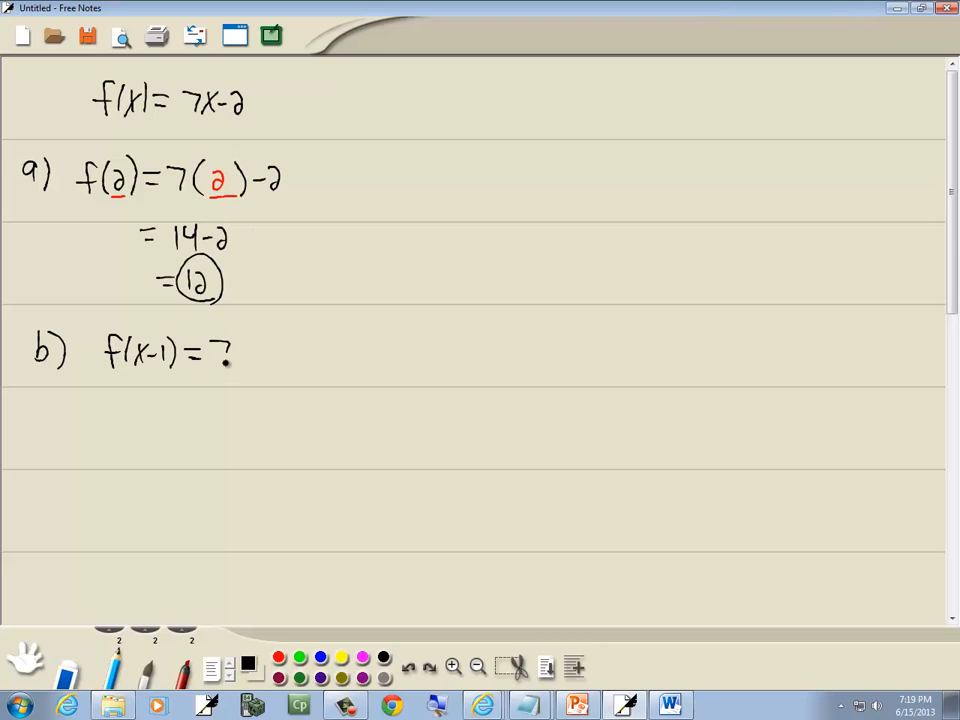
- Write part b) f(x-1)=7(x-1)-2 with x-1 in red, simplified to 7x-9
{"action": "left_click_drag", "start_coordinate": [236, 350], "coordinate": [356, 356]}
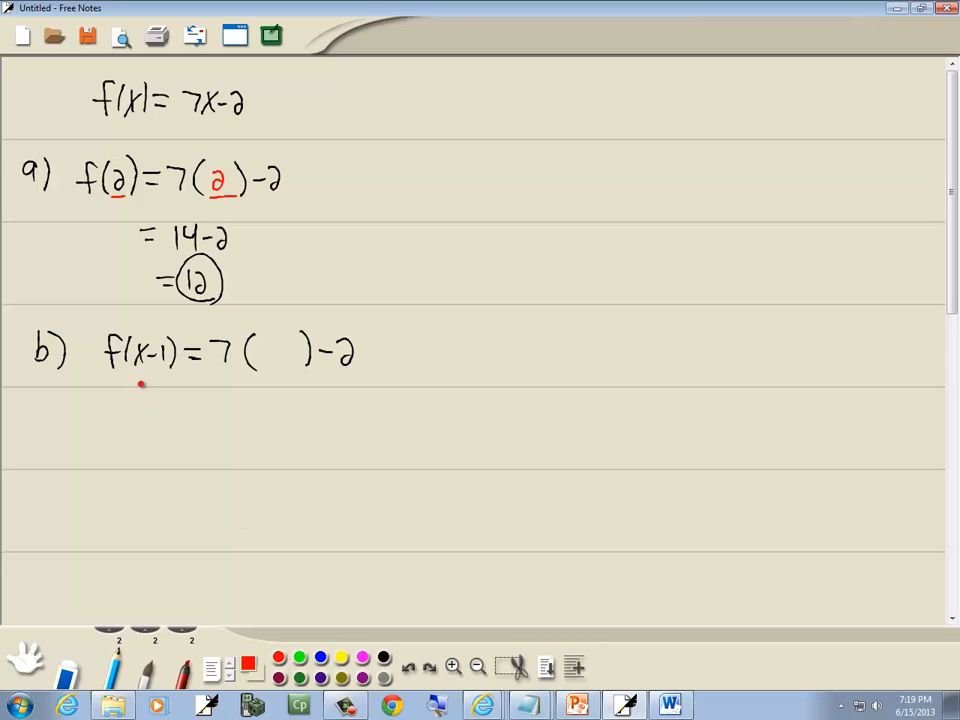
{"action": "left_click_drag", "start_coordinate": [126, 364], "coordinate": [170, 364]}
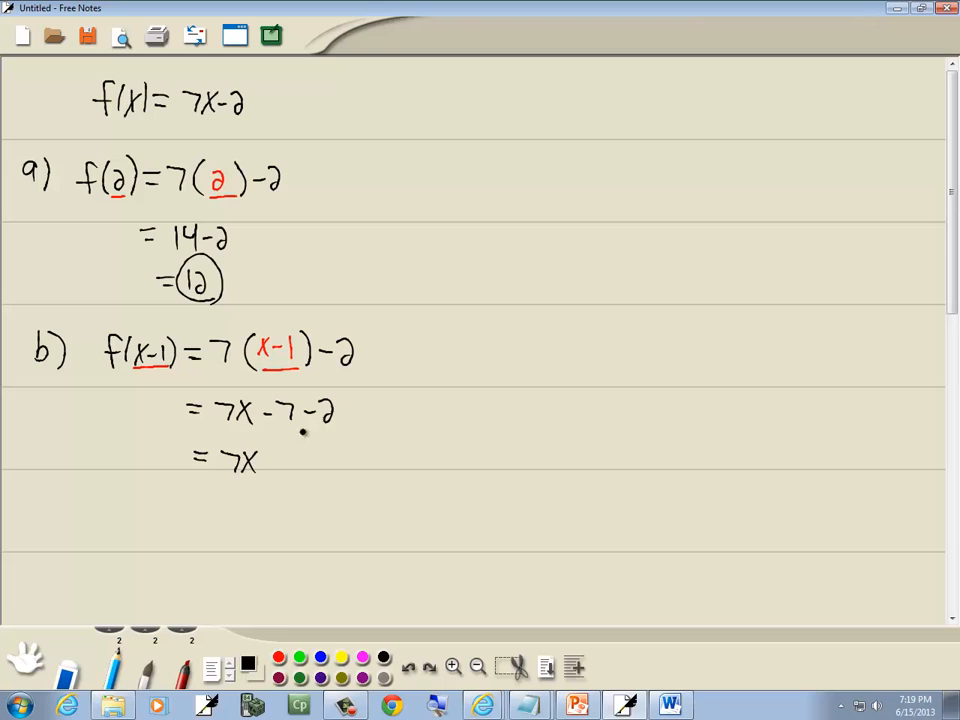
{"action": "type", "text": "-9"}
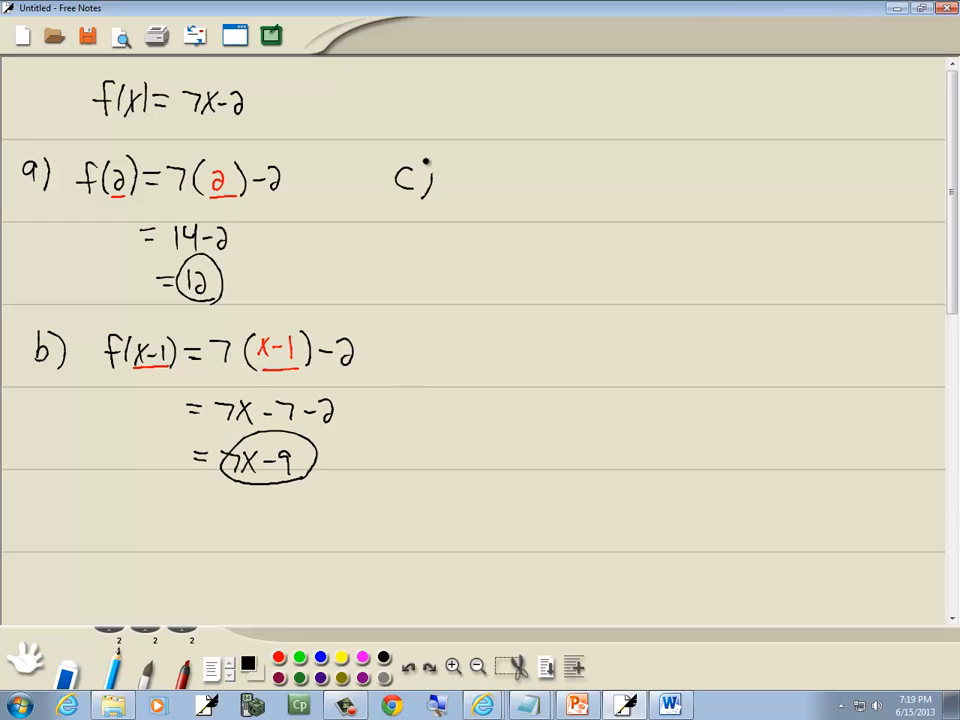
{"action": "mouse_move", "coordinate": [496, 174]}
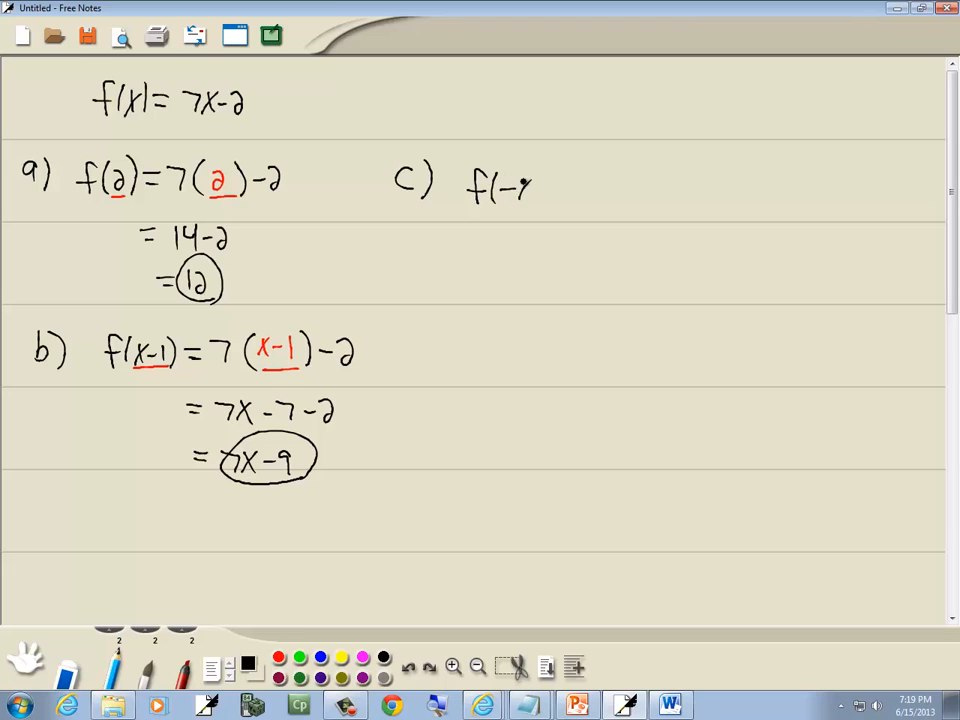
- Write part c) f(-x)=7(-x)-2 with -x in red, simplify to -7x-2 and circle it
{"action": "type", "text": "-x)=7( )-2"}
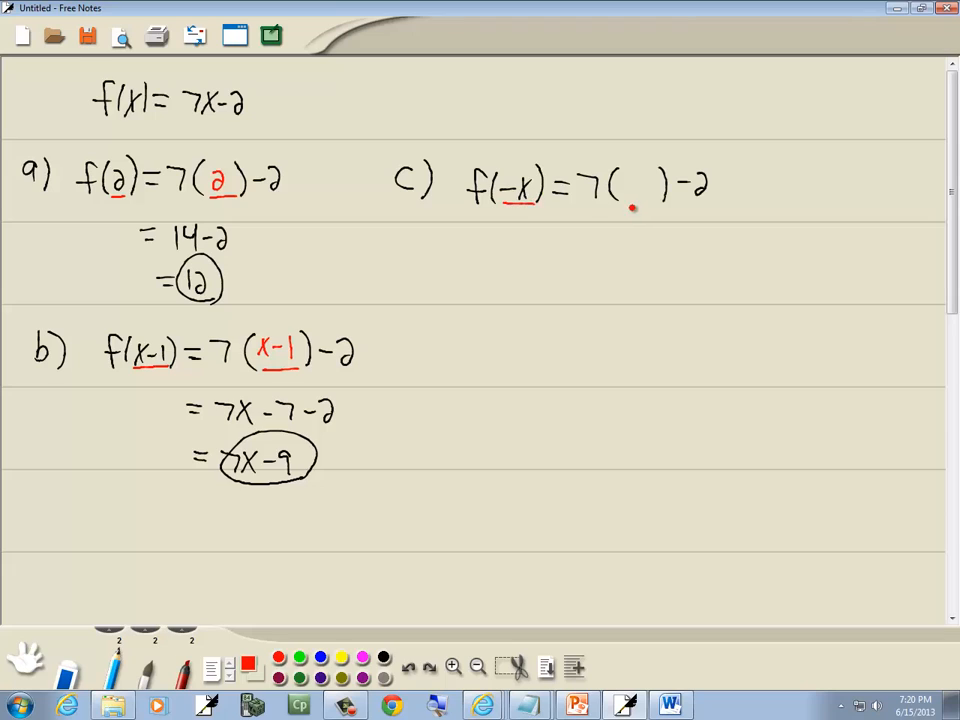
{"action": "left_click_drag", "start_coordinate": [624, 184], "coordinate": [650, 196]}
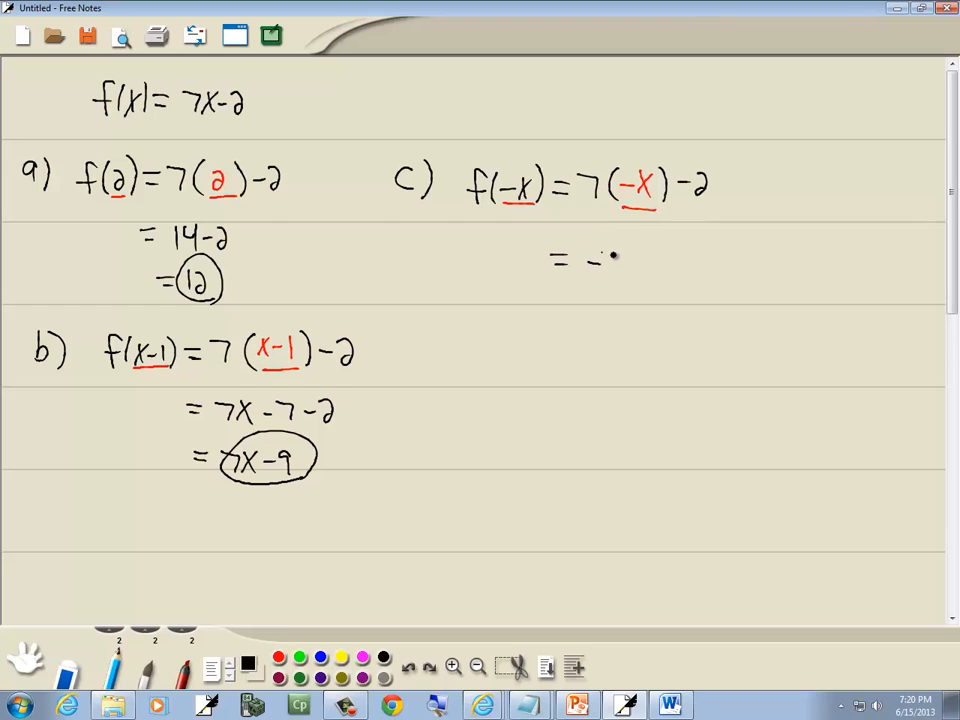
{"action": "left_click_drag", "start_coordinate": [580, 260], "coordinate": [684, 264]}
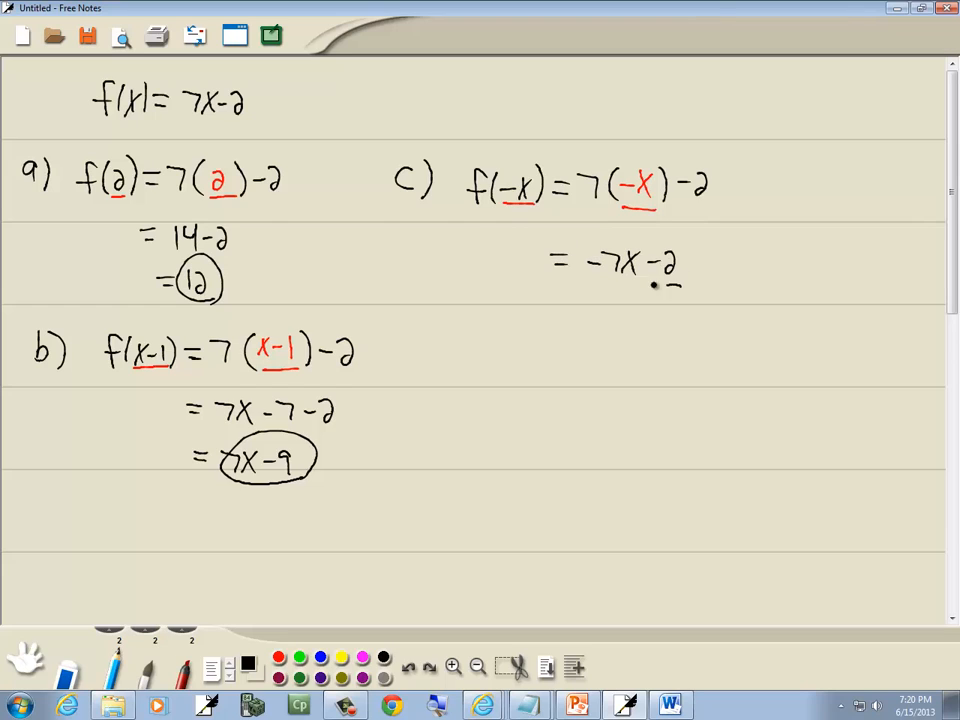
{"action": "left_click_drag", "start_coordinate": [590, 244], "coordinate": [690, 280]}
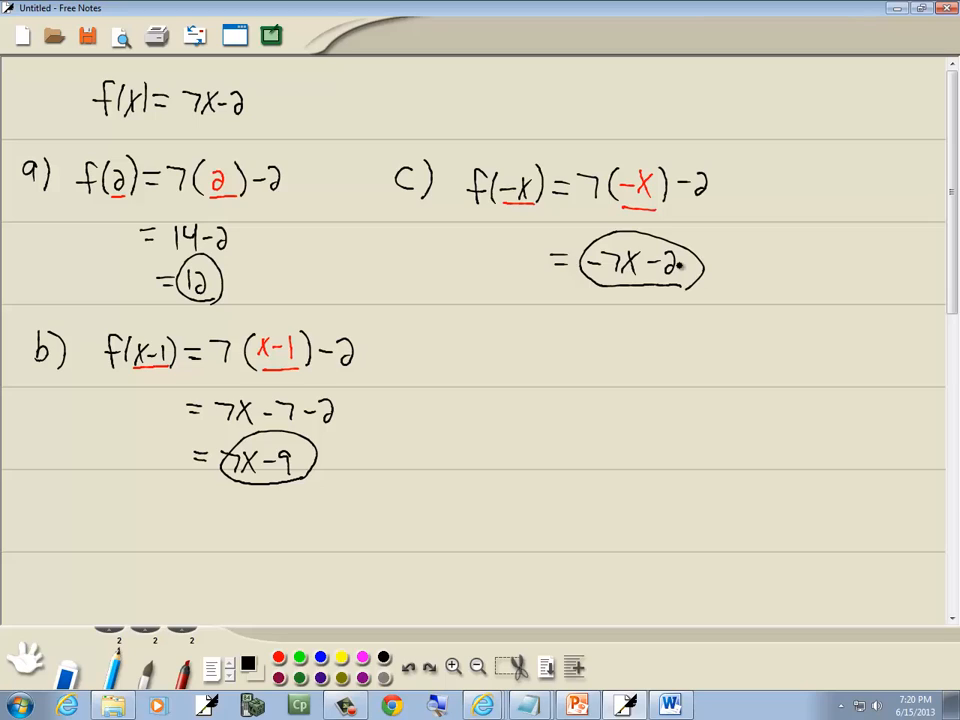